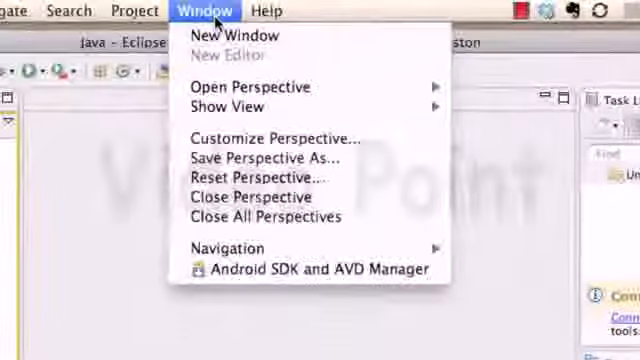
{"action": "mouse_move", "coordinate": [228, 248]}
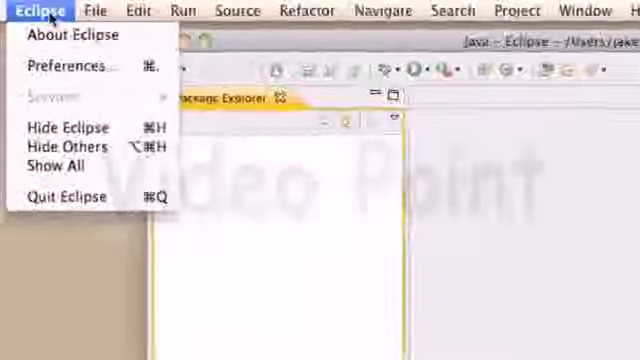
{"action": "mouse_move", "coordinate": [70, 68]}
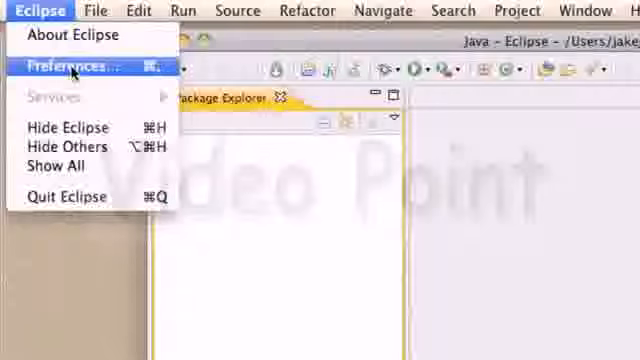
Show the Android preferences page with its subcategories expanded, SDK location still empty.
{"action": "left_click", "coordinate": [68, 64]}
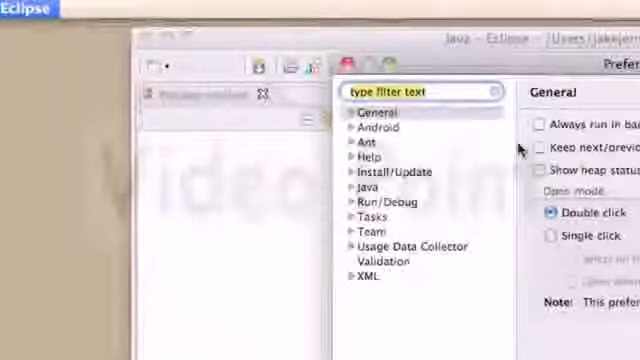
{"action": "left_click", "coordinate": [376, 128]}
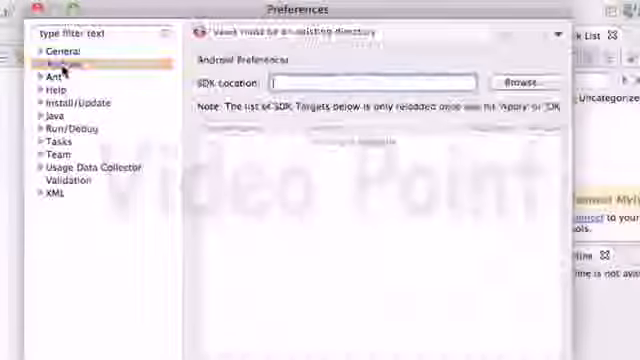
{"action": "left_click", "coordinate": [56, 62]}
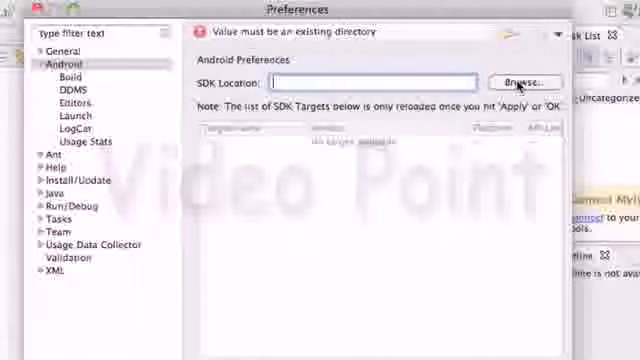
Browse Macintosh HD to the Android SDK folder, set it as SDK Location and apply.
{"action": "left_click", "coordinate": [524, 84]}
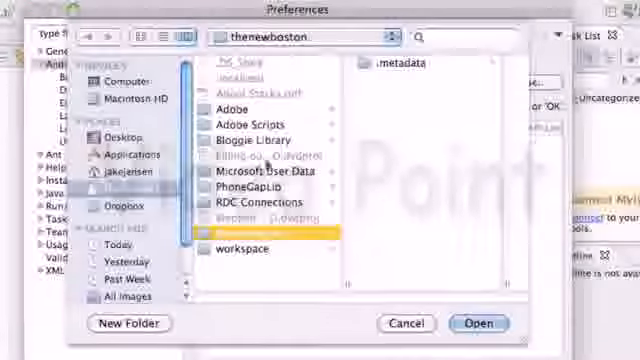
{"action": "left_click", "coordinate": [130, 100]}
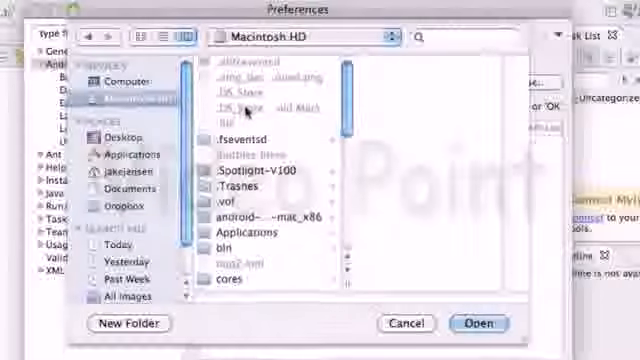
{"action": "scroll", "scroll_direction": "down", "scroll_amount": 3}
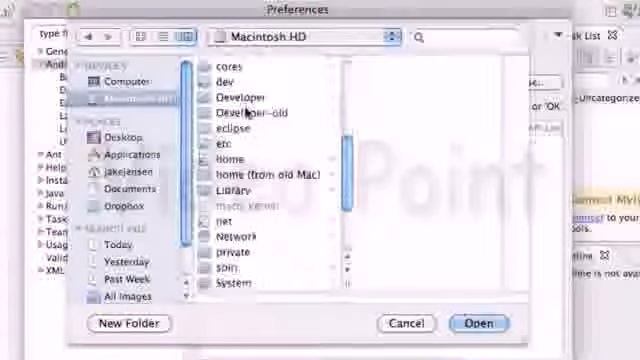
{"action": "scroll", "scroll_direction": "down", "scroll_amount": 3}
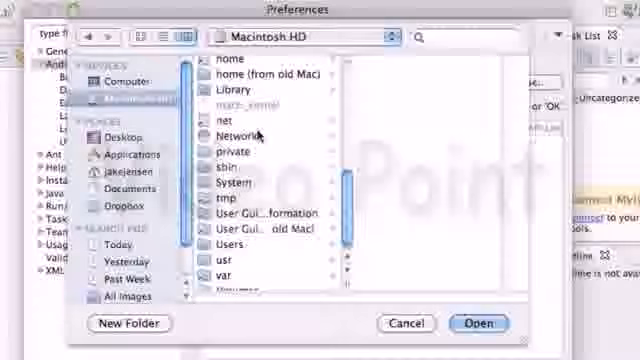
{"action": "scroll", "scroll_direction": "down", "scroll_amount": 3}
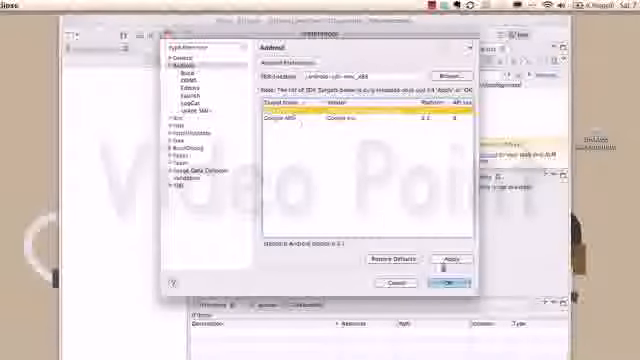
{"action": "left_click", "coordinate": [440, 280]}
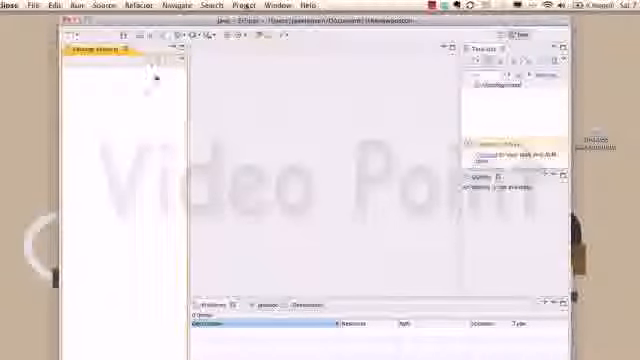
Show the Package Explorer view in the workspace.
{"action": "right_click", "coordinate": [104, 84]}
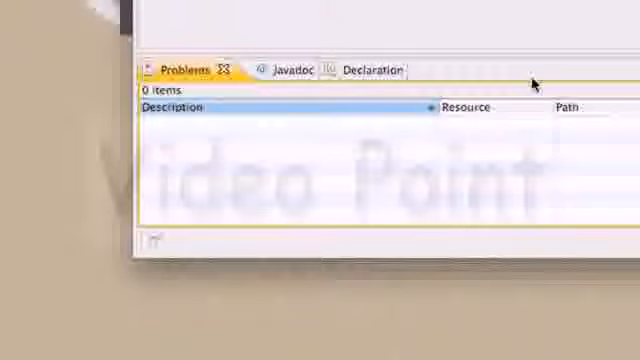
{"action": "mouse_move", "coordinate": [152, 230]}
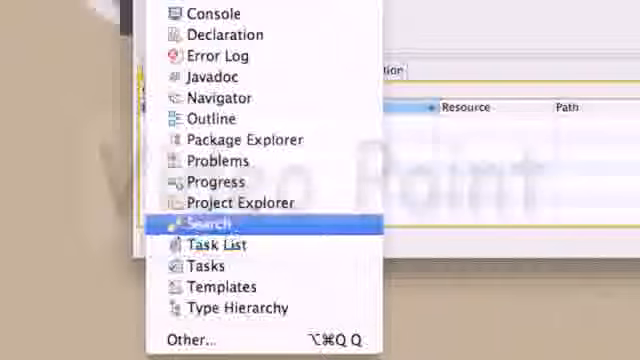
{"action": "mouse_move", "coordinate": [244, 138]}
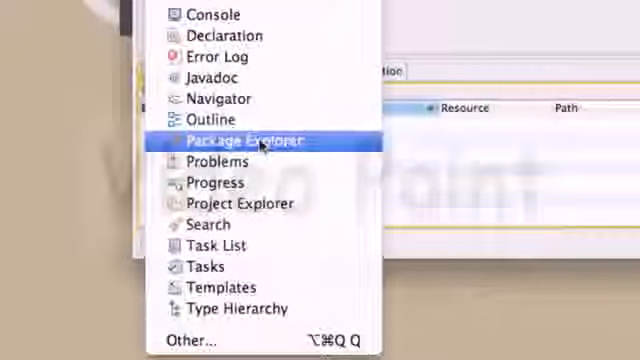
{"action": "left_click", "coordinate": [244, 138]}
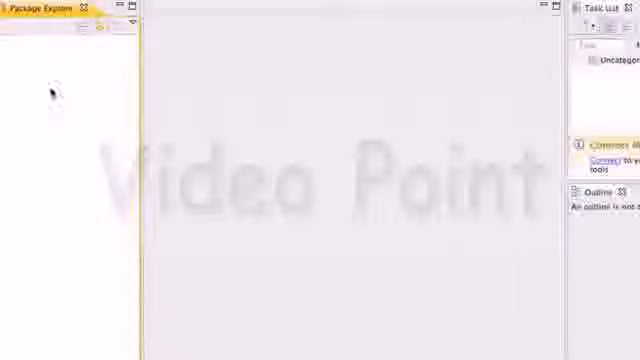
Bring up the Select a wizard dialog via New > Other from Package Explorer.
{"action": "right_click", "coordinate": [50, 90]}
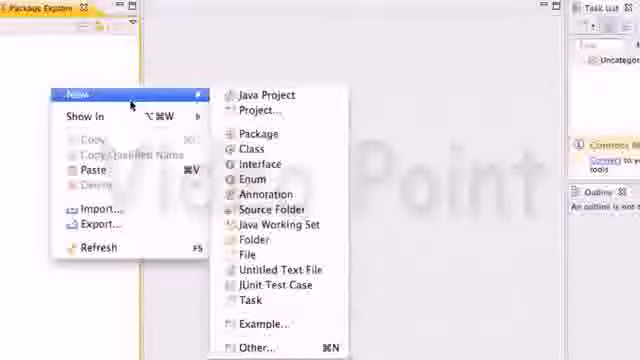
{"action": "mouse_move", "coordinate": [258, 108]}
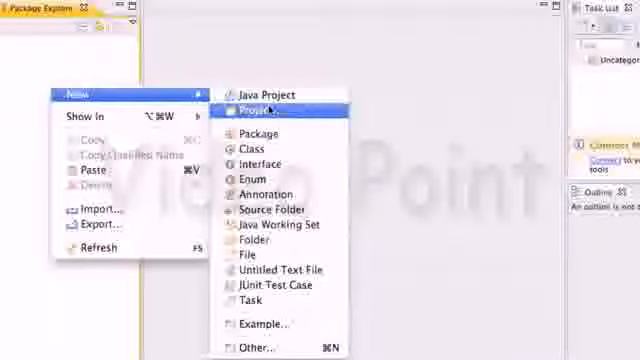
{"action": "mouse_move", "coordinate": [254, 348]}
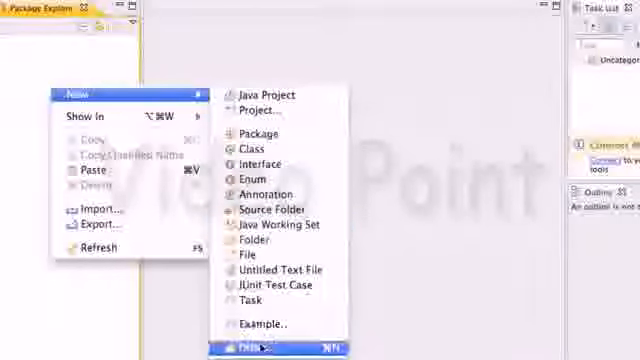
{"action": "left_click", "coordinate": [254, 344]}
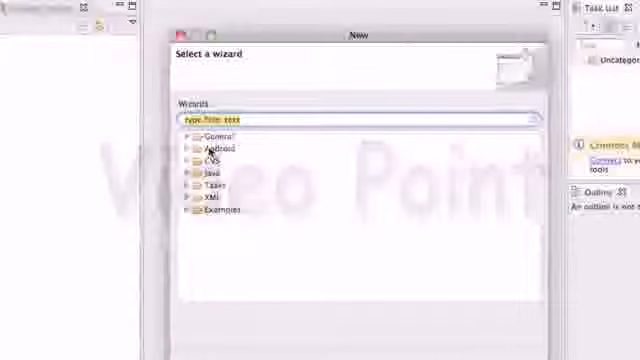
Start an Android Project named The New Boston with Android 2.2 as build target.
{"action": "left_click", "coordinate": [192, 148]}
{"action": "type", "text": "The New Boston"}
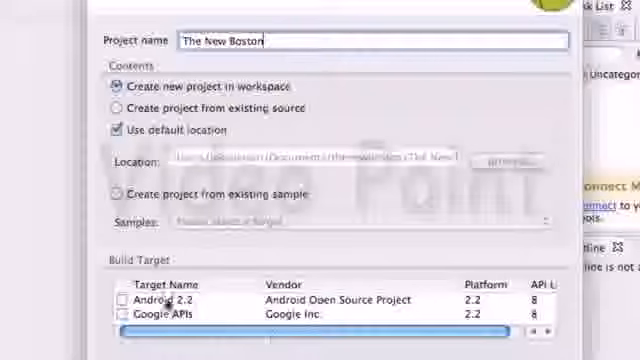
{"action": "mouse_move", "coordinate": [198, 320]}
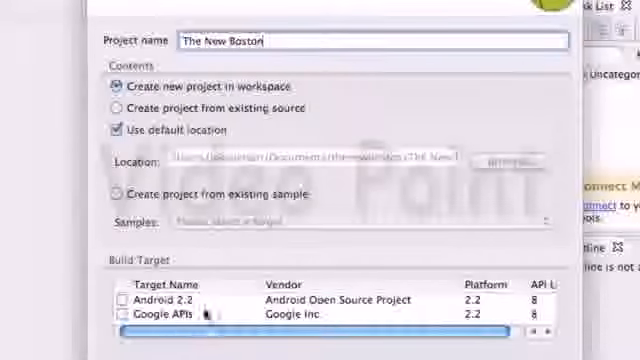
{"action": "left_click", "coordinate": [116, 300]}
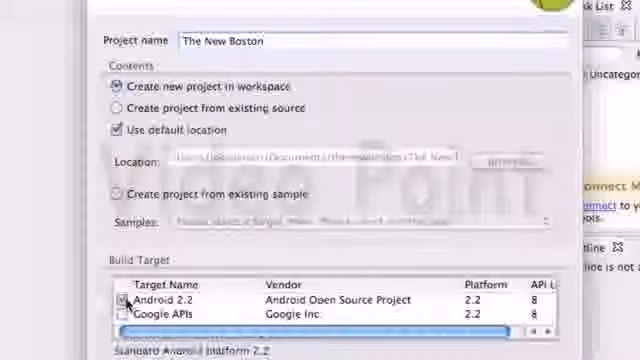
Enter com.thenewboston.travis as the project's package name.
{"action": "left_click", "coordinate": [120, 302]}
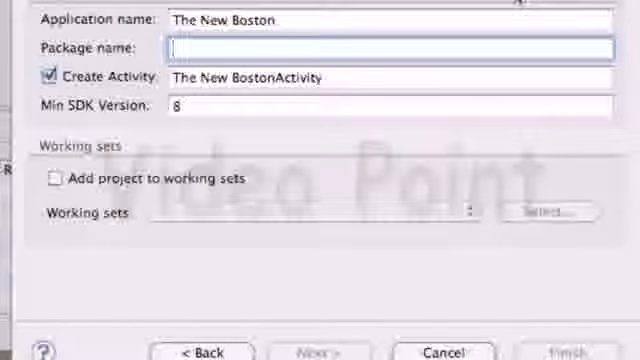
{"action": "type", "text": "t."}
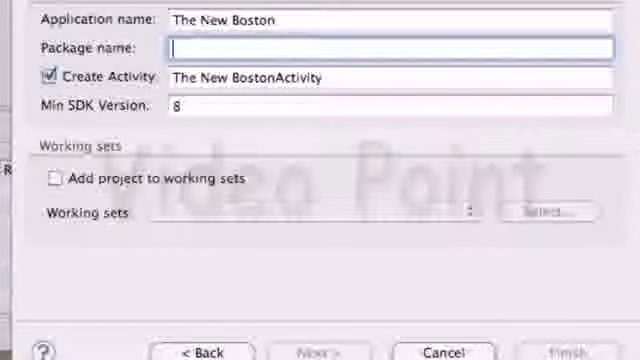
{"action": "type", "text": "c"}
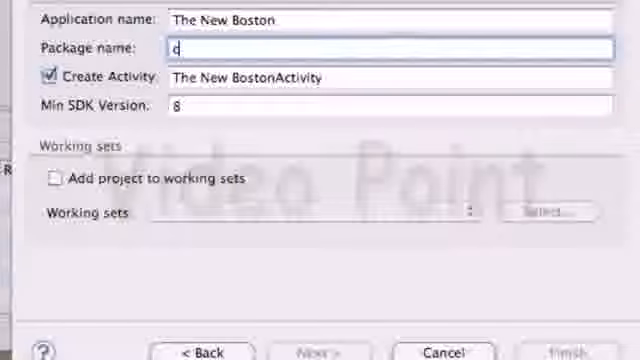
{"action": "type", "text": "om."}
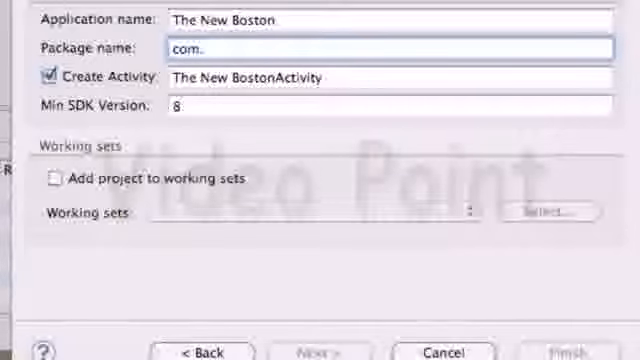
{"action": "type", "text": "thenewboston.travis"}
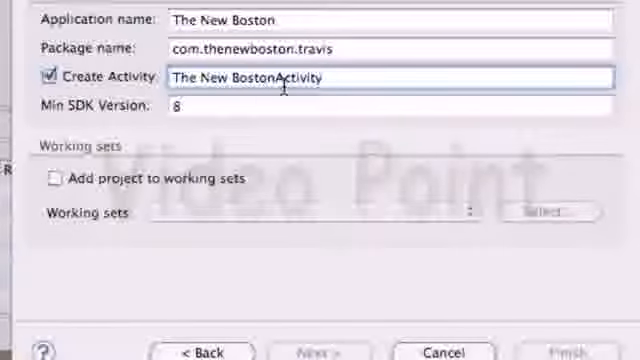
{"action": "mouse_move", "coordinate": [284, 90]}
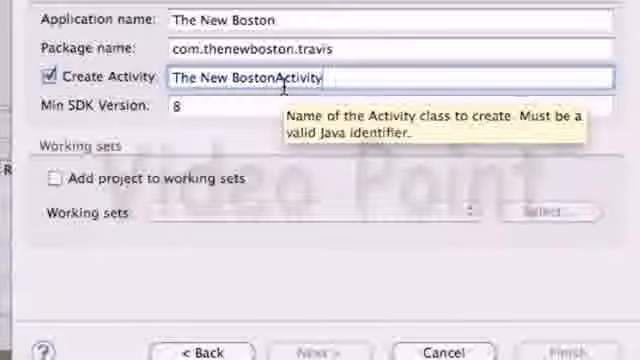
Replace the default activity name with startingPoint.
{"action": "triple_click", "coordinate": [250, 78]}
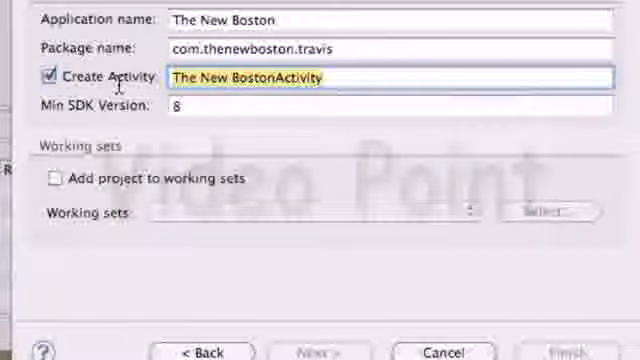
{"action": "type", "text": "start"}
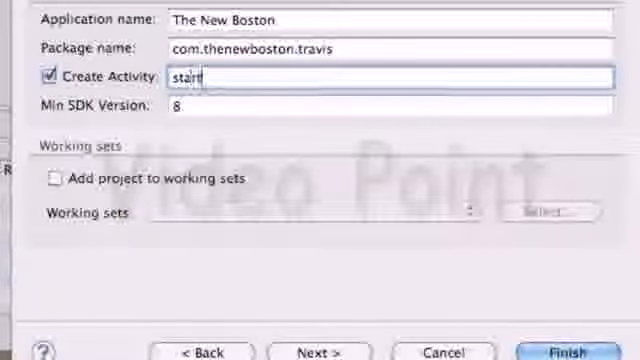
{"action": "type", "text": "ingPoint"}
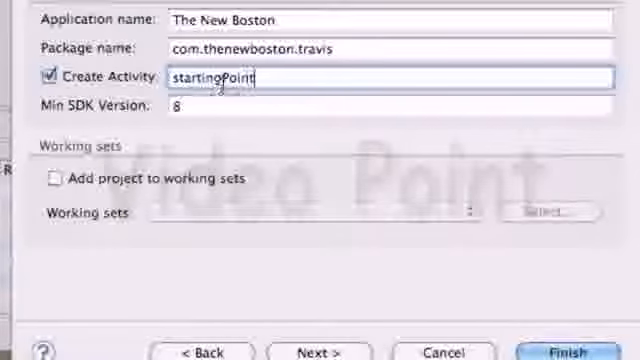
{"action": "type", "text": "\" \""}
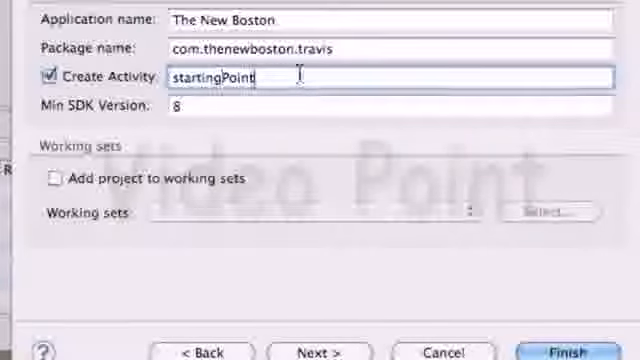
{"action": "mouse_move", "coordinate": [262, 152]}
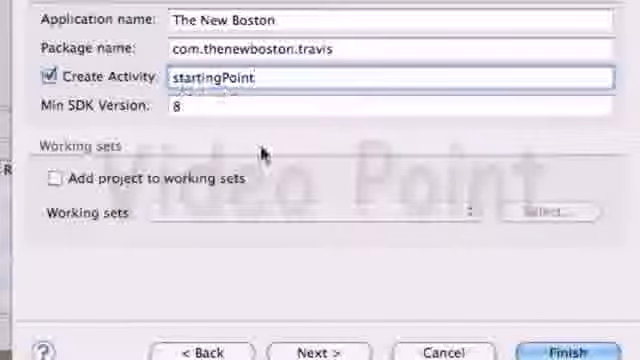